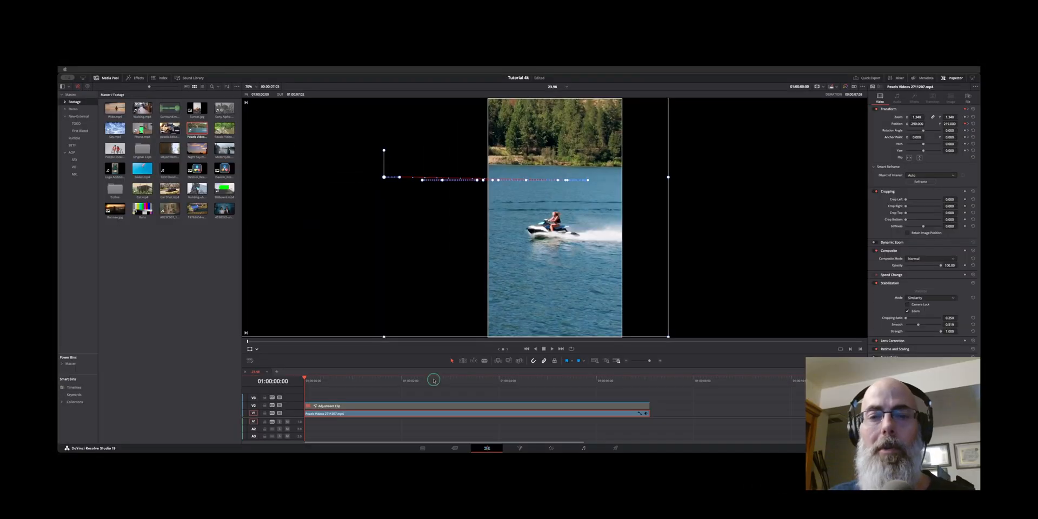
{"action": "mouse_move", "coordinate": [416, 416]}
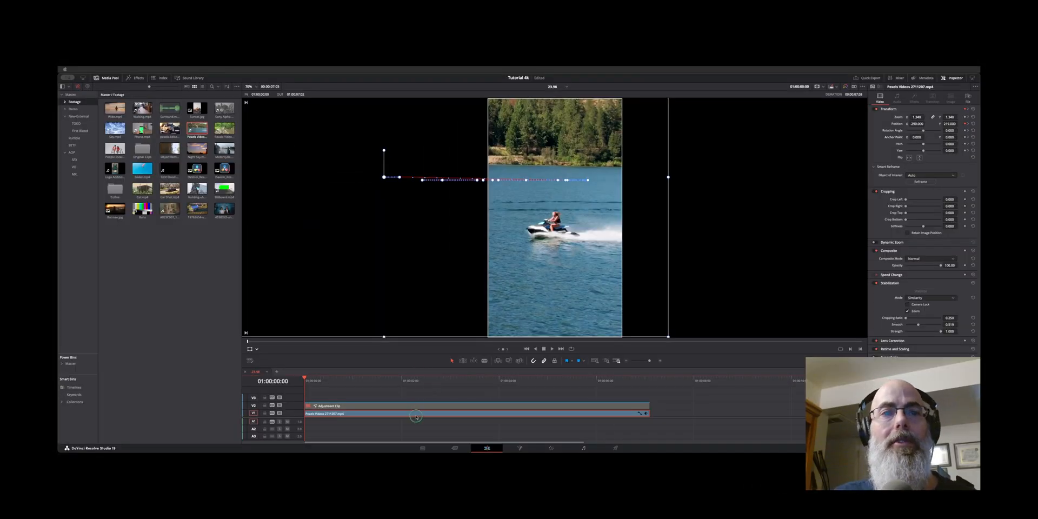
Step: Switch the jet-ski clip on V1 to its Smart Reframe version at Zoom 1.0
{"action": "right_click", "coordinate": [416, 415]}
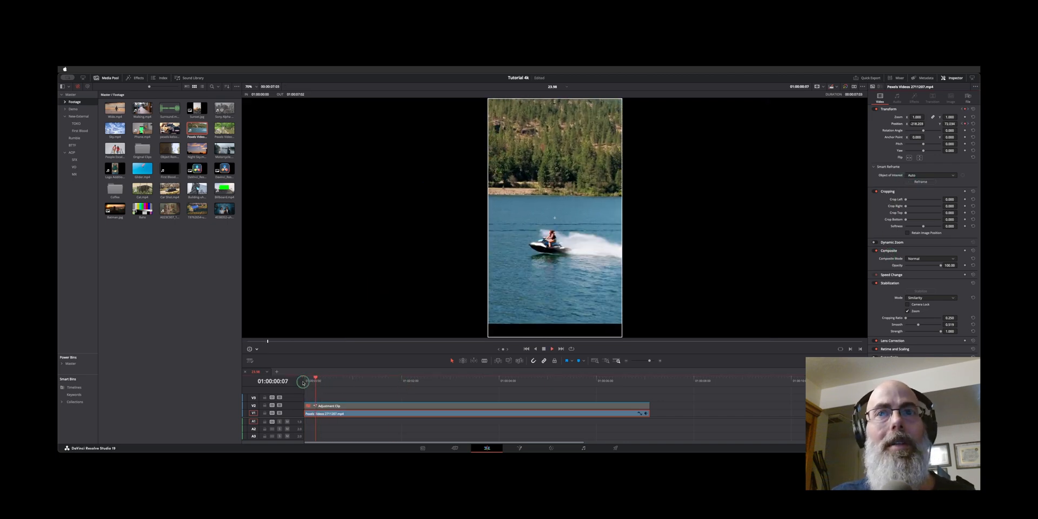
Step: Play the reframed clip from the start to about 3 seconds
{"action": "left_click", "coordinate": [409, 377]}
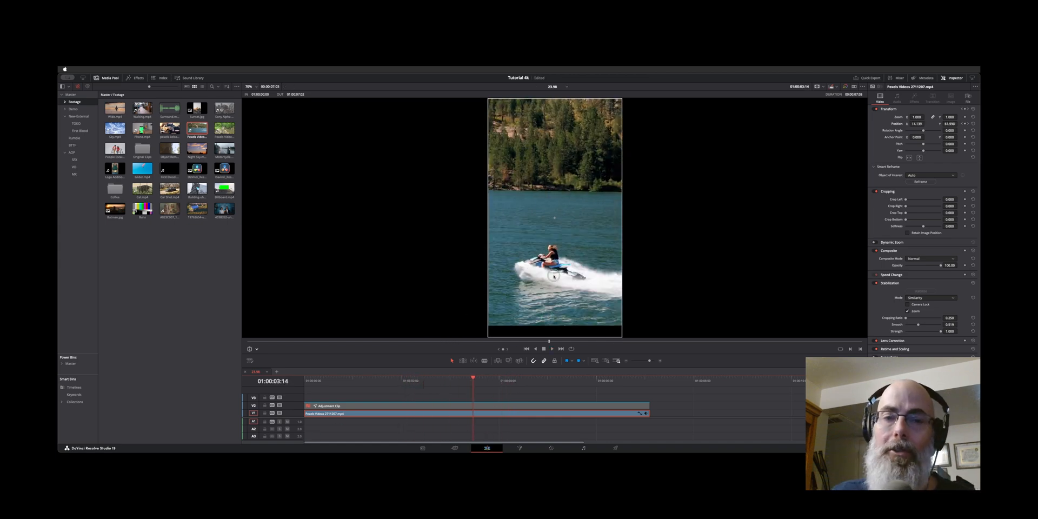
Step: Show the Transform onscreen controls and reset the clip's Position to 0, 0
{"action": "left_click", "coordinate": [255, 349]}
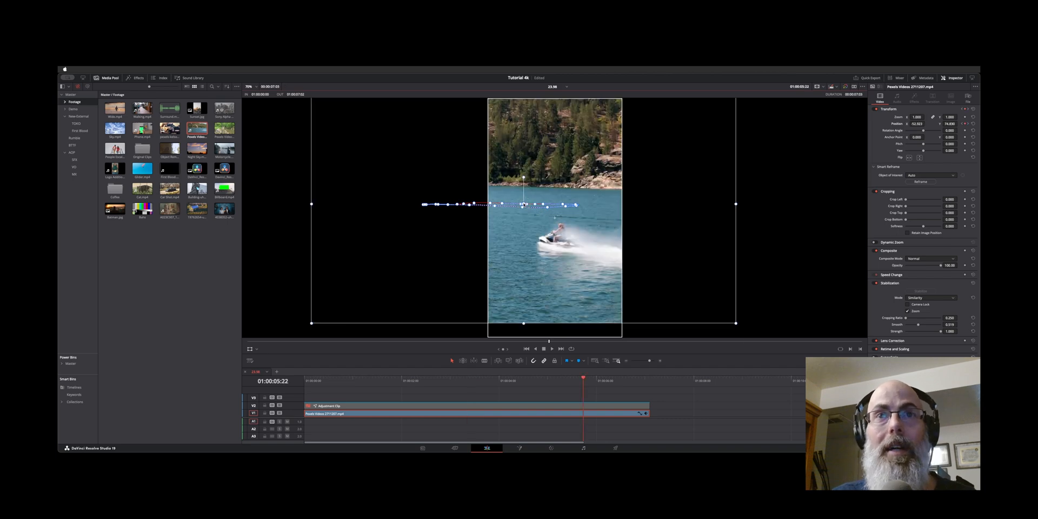
{"action": "right_click", "coordinate": [524, 205]}
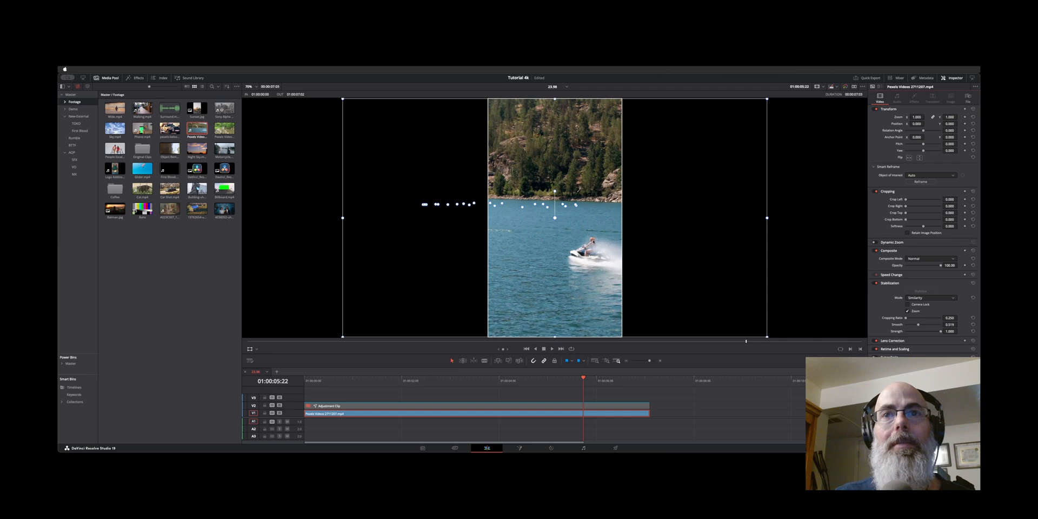
Step: Set Zoom to about 1.18, Position Y to 120, and nudge the clip down in the viewer
{"action": "left_click", "coordinate": [465, 372]}
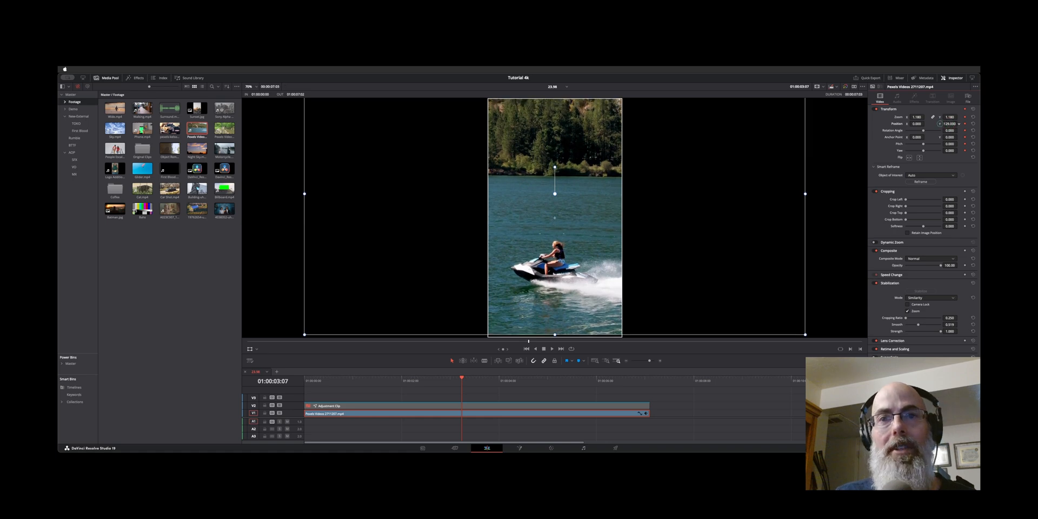
{"action": "left_click_drag", "start_coordinate": [554, 194], "coordinate": [545, 216]}
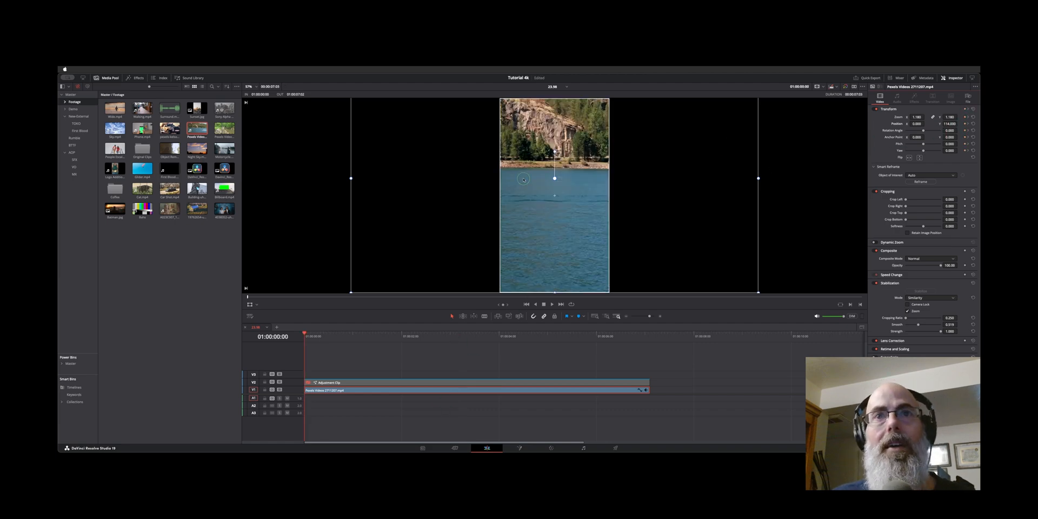
{"action": "mouse_move", "coordinate": [563, 233]}
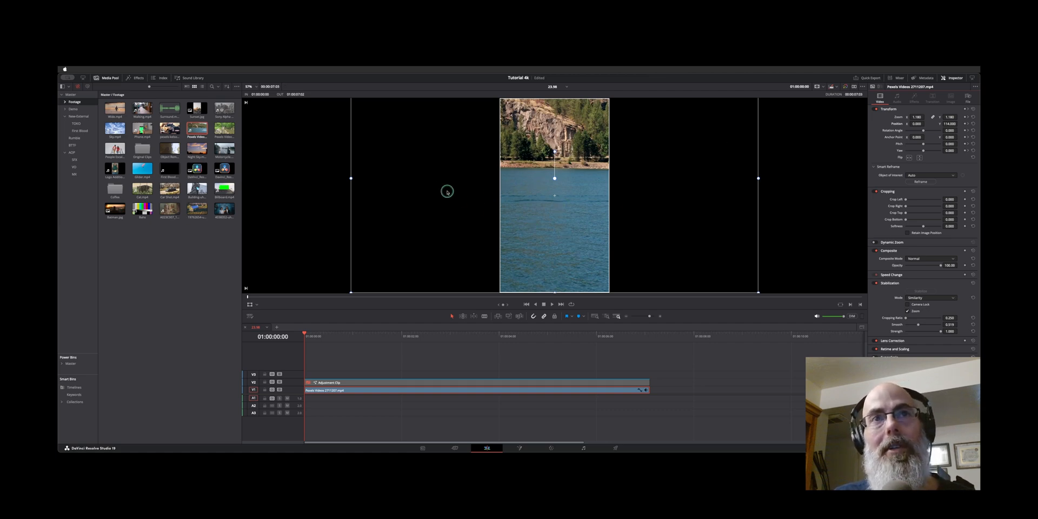
{"action": "mouse_move", "coordinate": [567, 189]}
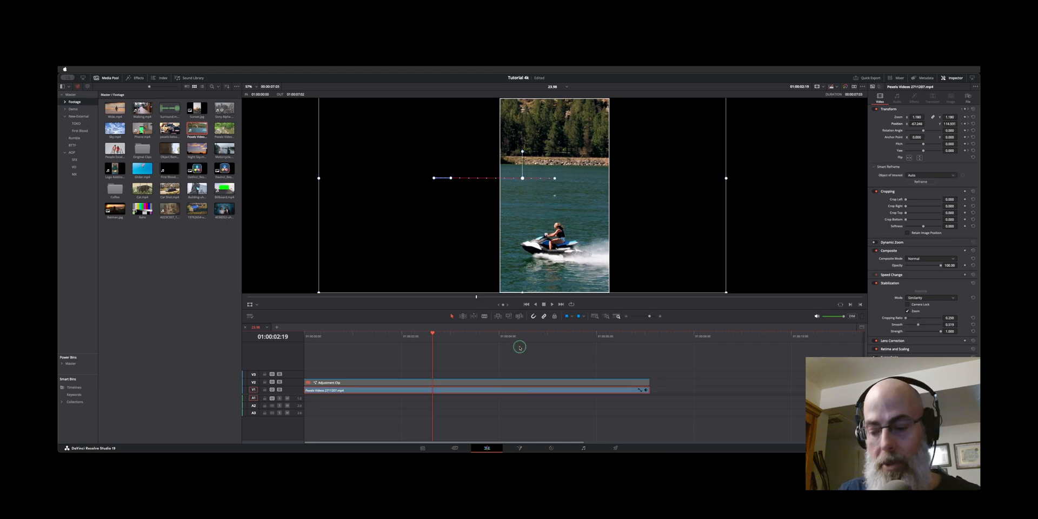
Step: Drag the clip at later frames to add Position keyframes through to the last frame
{"action": "left_click", "coordinate": [368, 332]}
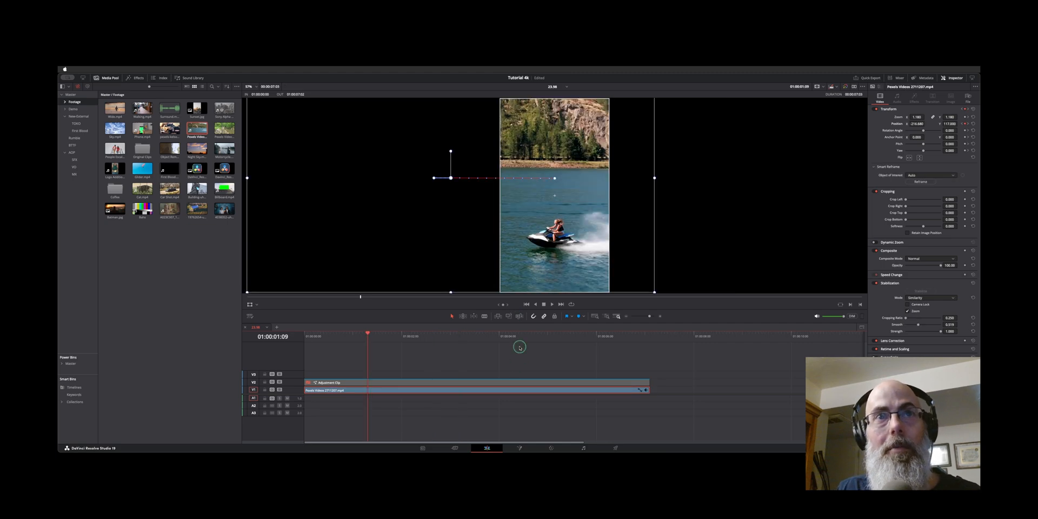
{"action": "left_click", "coordinate": [461, 336]}
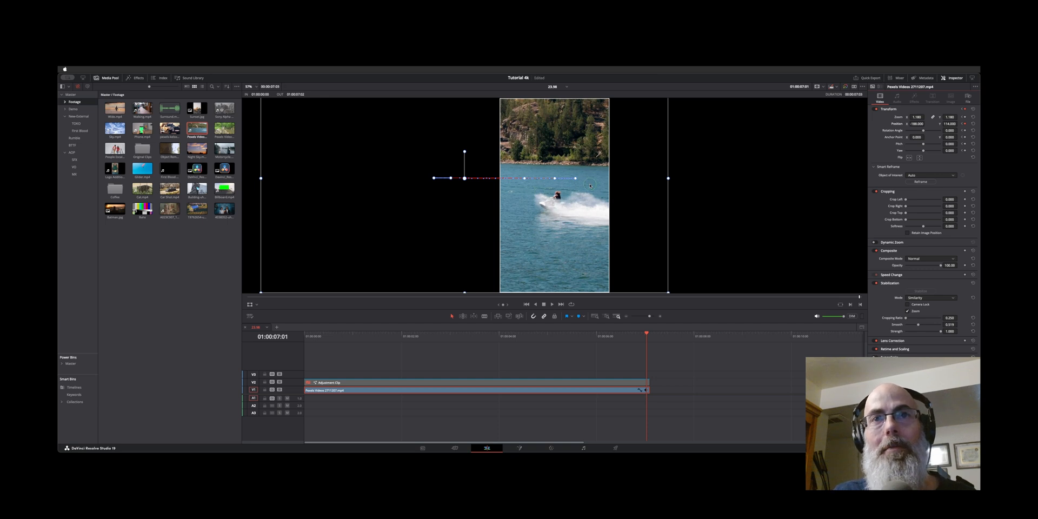
{"action": "left_click_drag", "start_coordinate": [648, 334], "coordinate": [574, 334]}
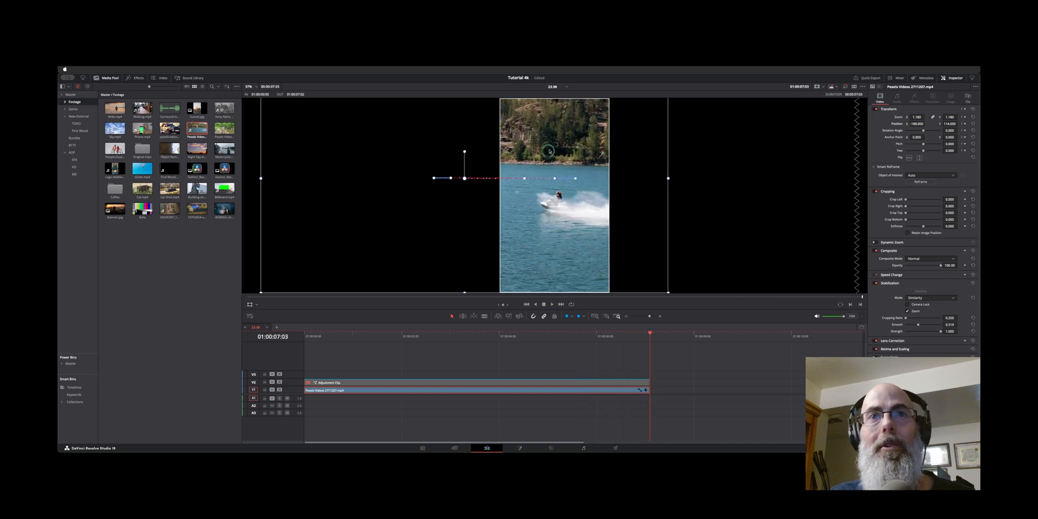
Step: Set path keyframes in the viewer to Smooth and show the Position X curve
{"action": "right_click", "coordinate": [525, 179]}
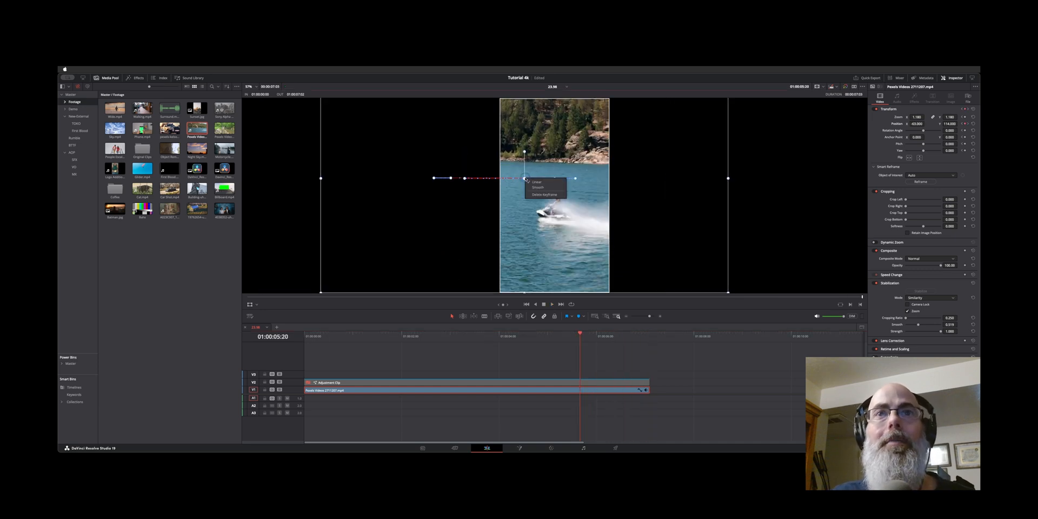
{"action": "left_click", "coordinate": [536, 182]}
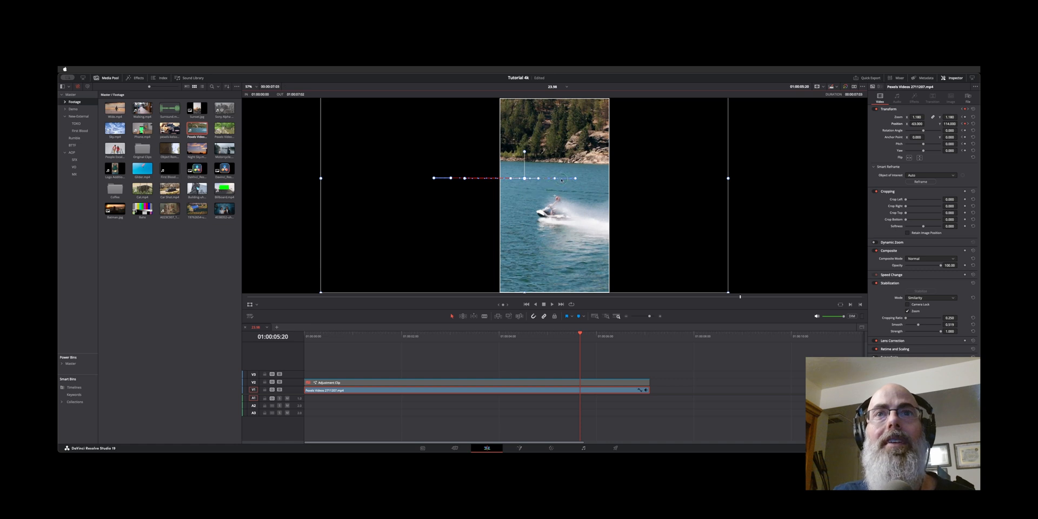
{"action": "right_click", "coordinate": [562, 180]}
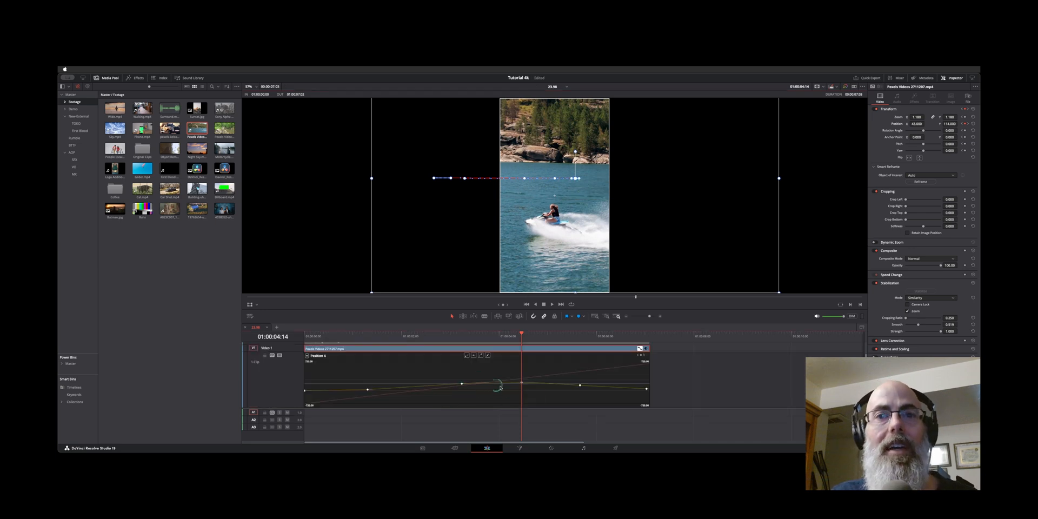
Step: Close the Position X curve so the timeline returns to the regular track layout
{"action": "left_click", "coordinate": [310, 304]}
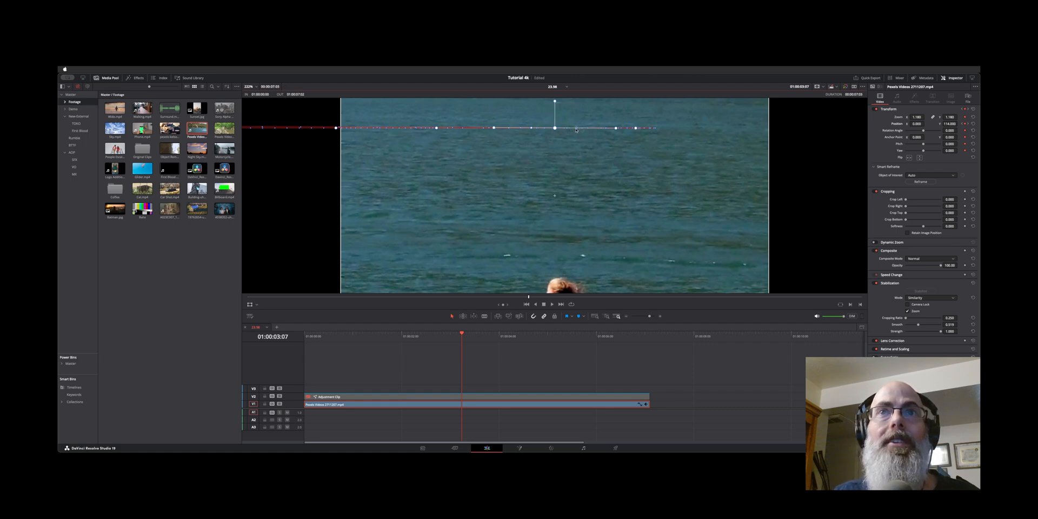
Step: Nudge a keyframe point on the motion path so the frame follows the rider
{"action": "left_click_drag", "start_coordinate": [555, 130], "coordinate": [554, 128]}
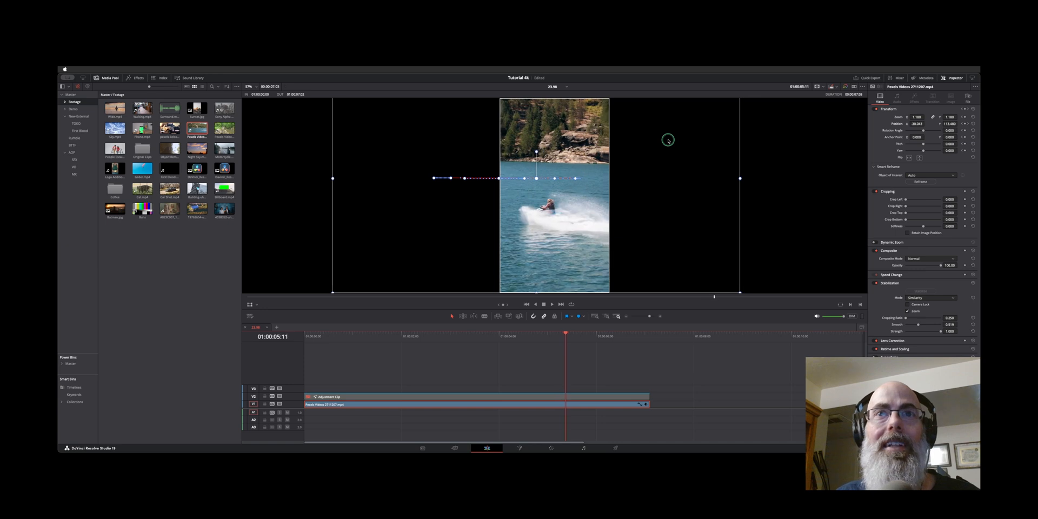
{"action": "mouse_move", "coordinate": [613, 161]}
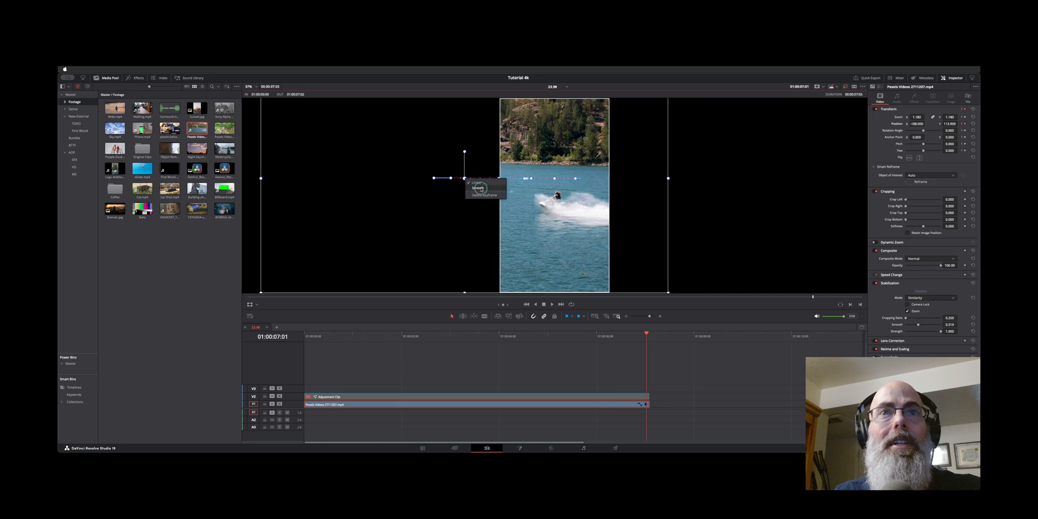
Step: Set the path keyframes at 7:01, 1:09 and 3:07 to Smooth
{"action": "left_click", "coordinate": [479, 188]}
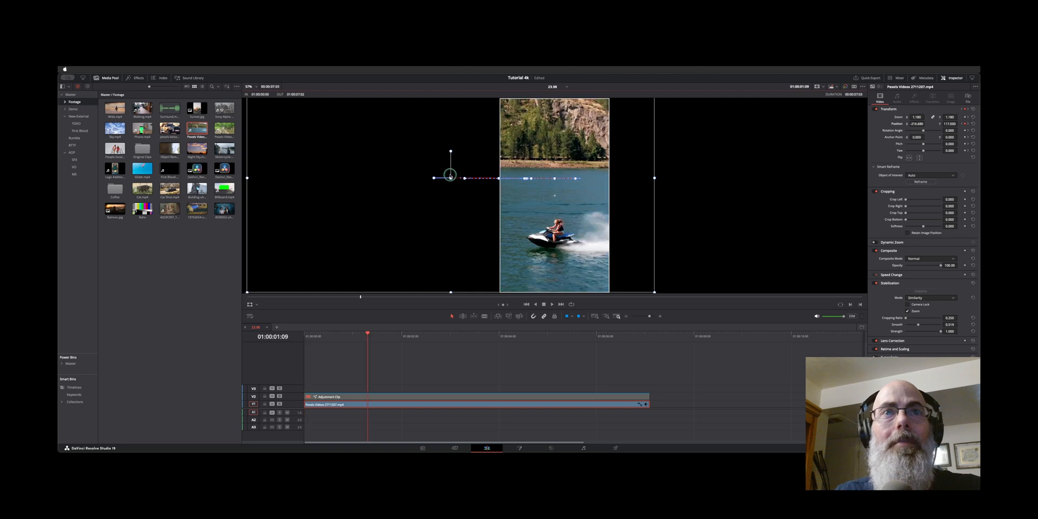
{"action": "right_click", "coordinate": [450, 178]}
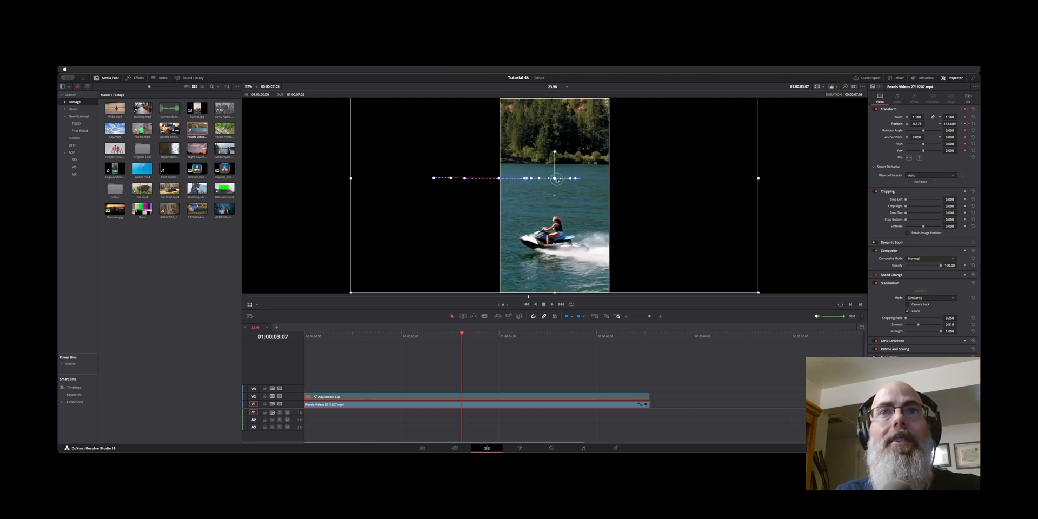
{"action": "right_click", "coordinate": [575, 179]}
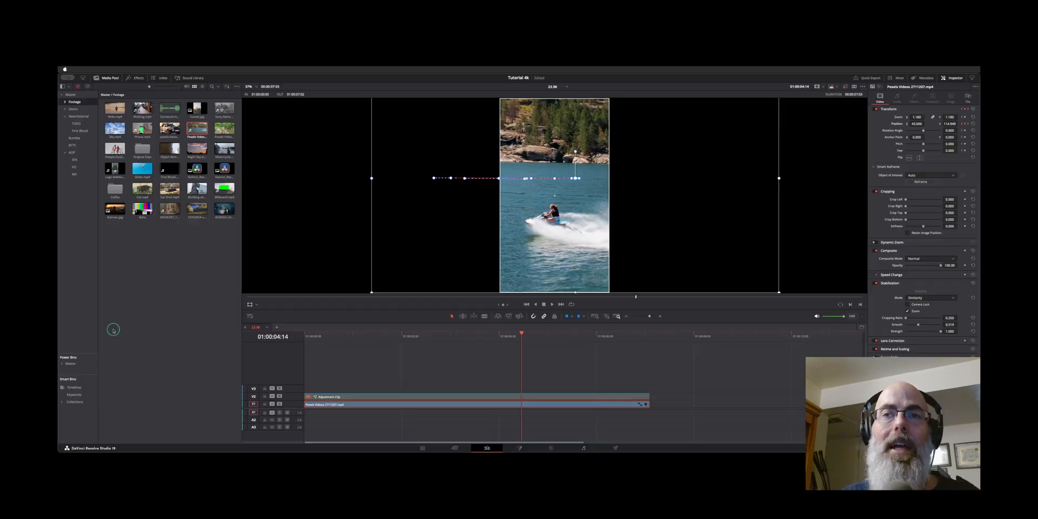
{"action": "mouse_move", "coordinate": [208, 352]}
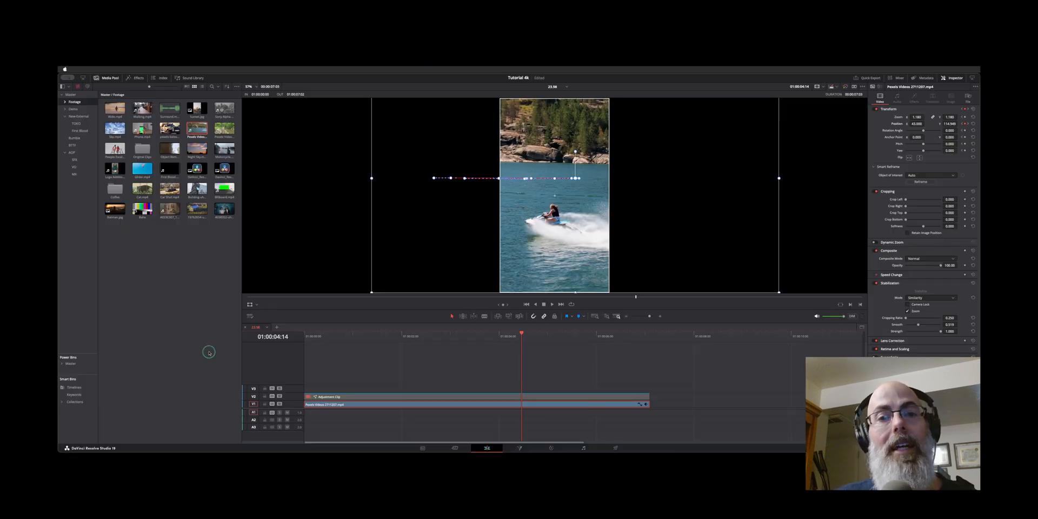